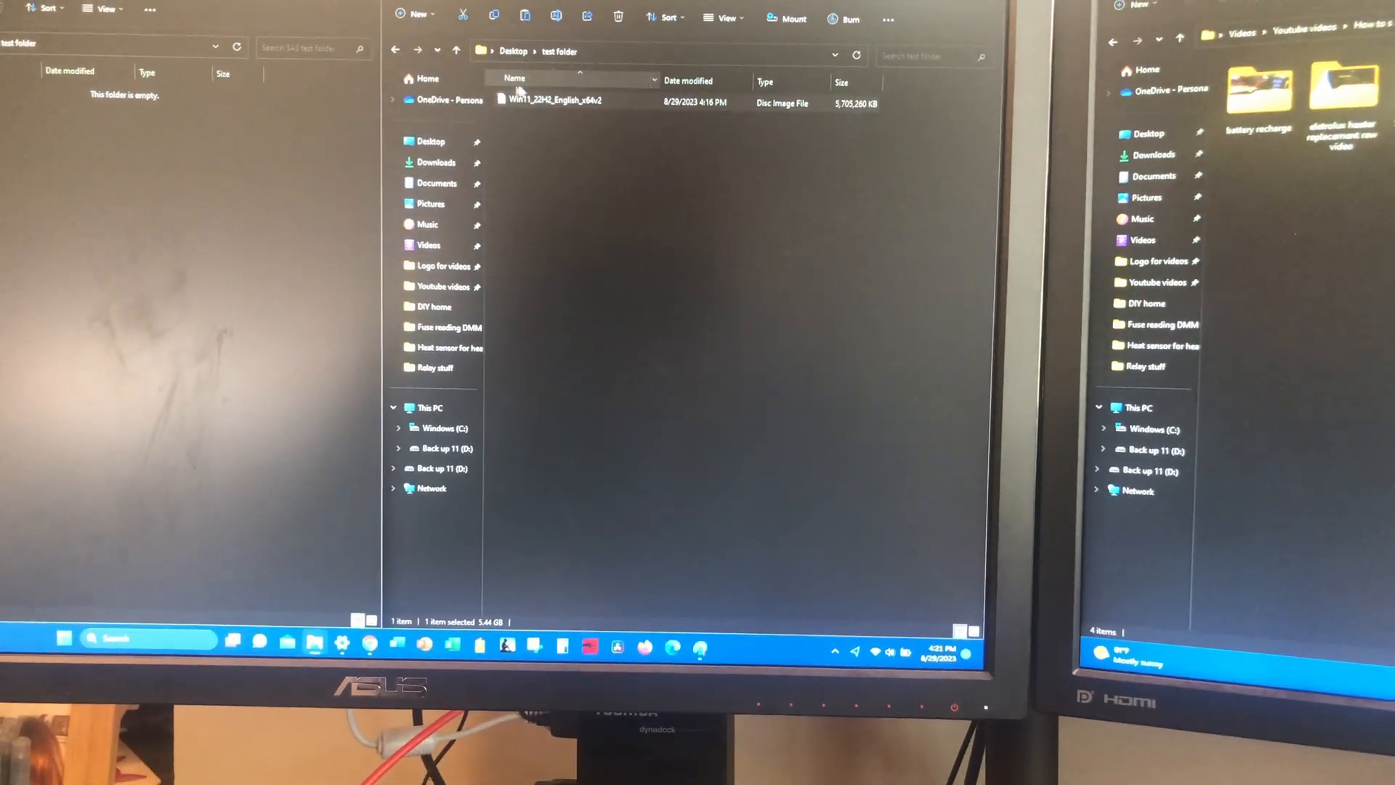
Bring up the actions list for the 5.44 GB Windows 11 ISO in 'test folder'.
right_click(551, 98)
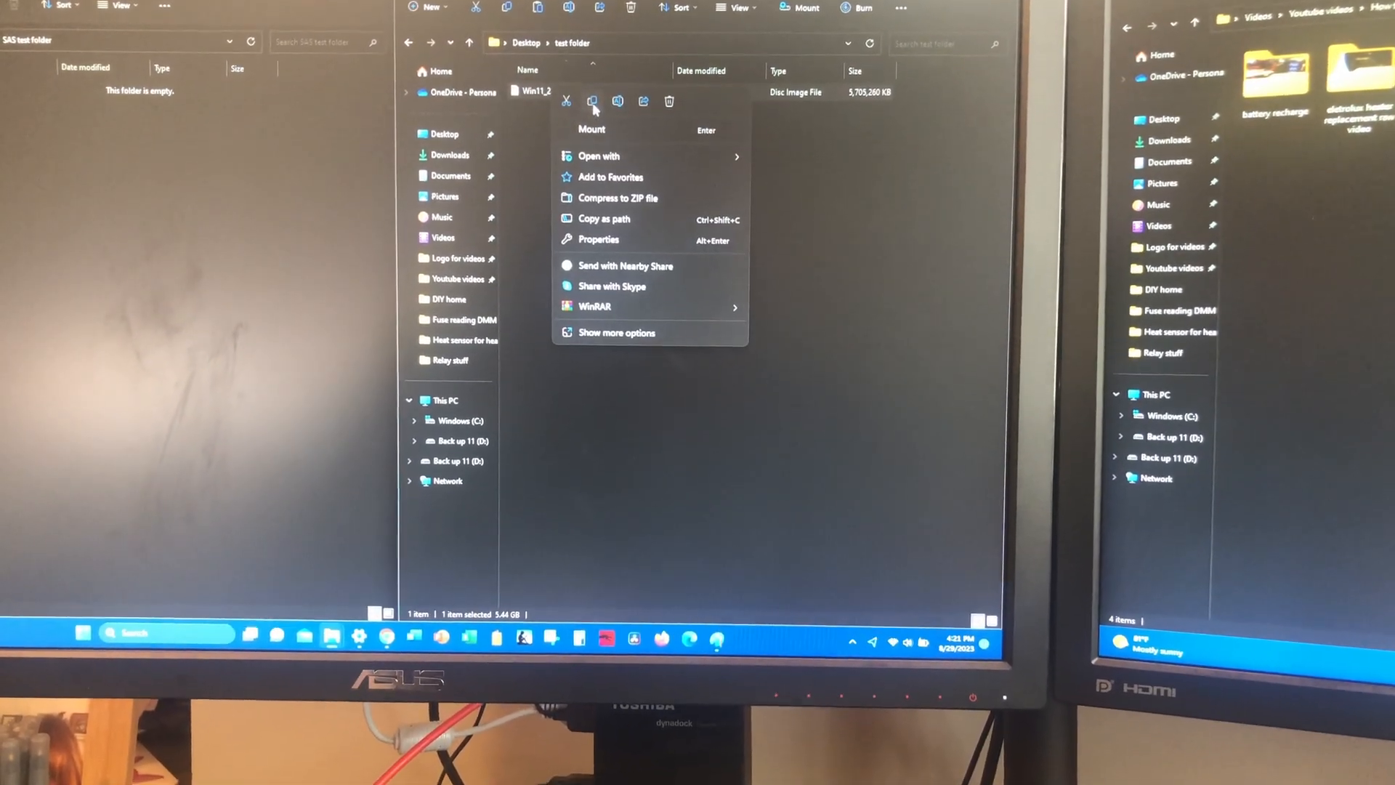